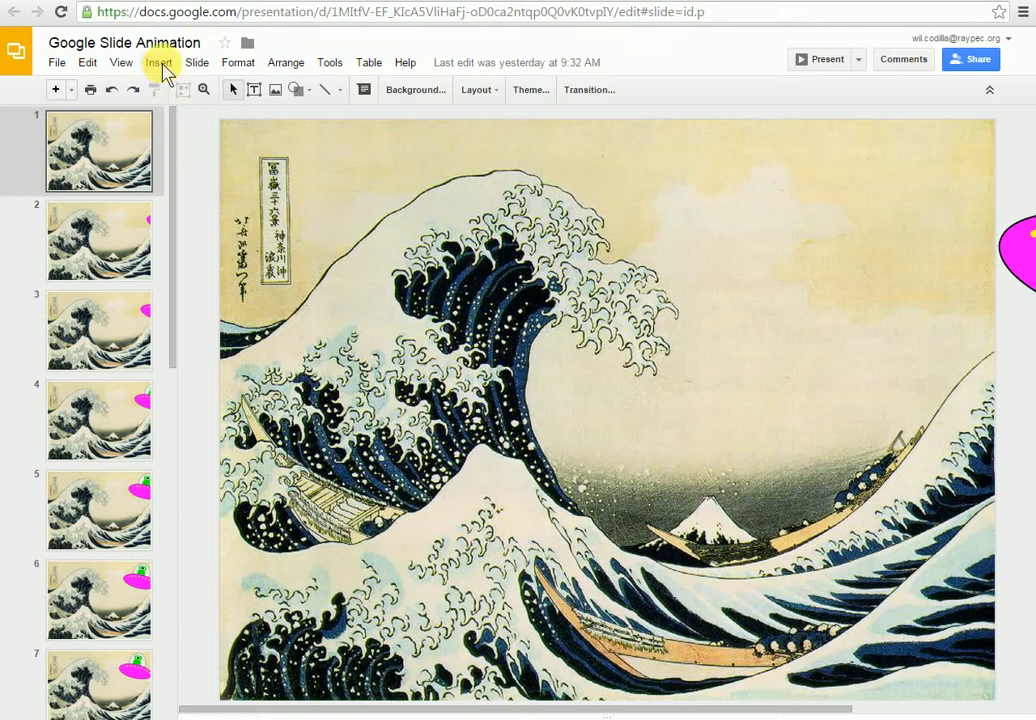
- Insert word art reading "we come in peace" on the first slide
click(158, 62)
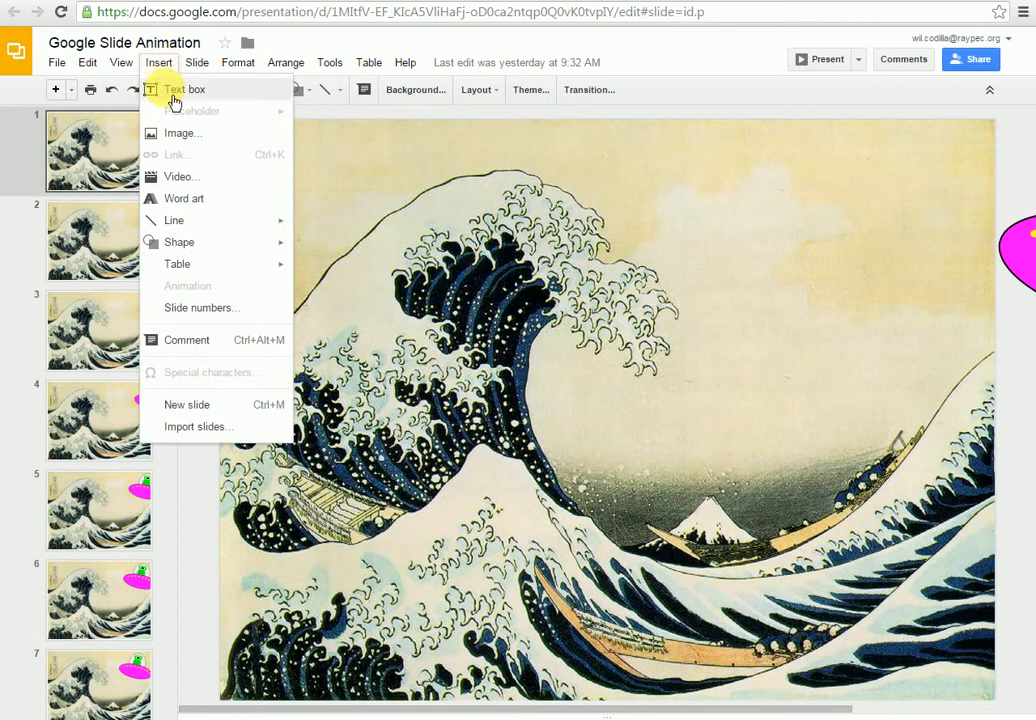
mouse_move(184, 208)
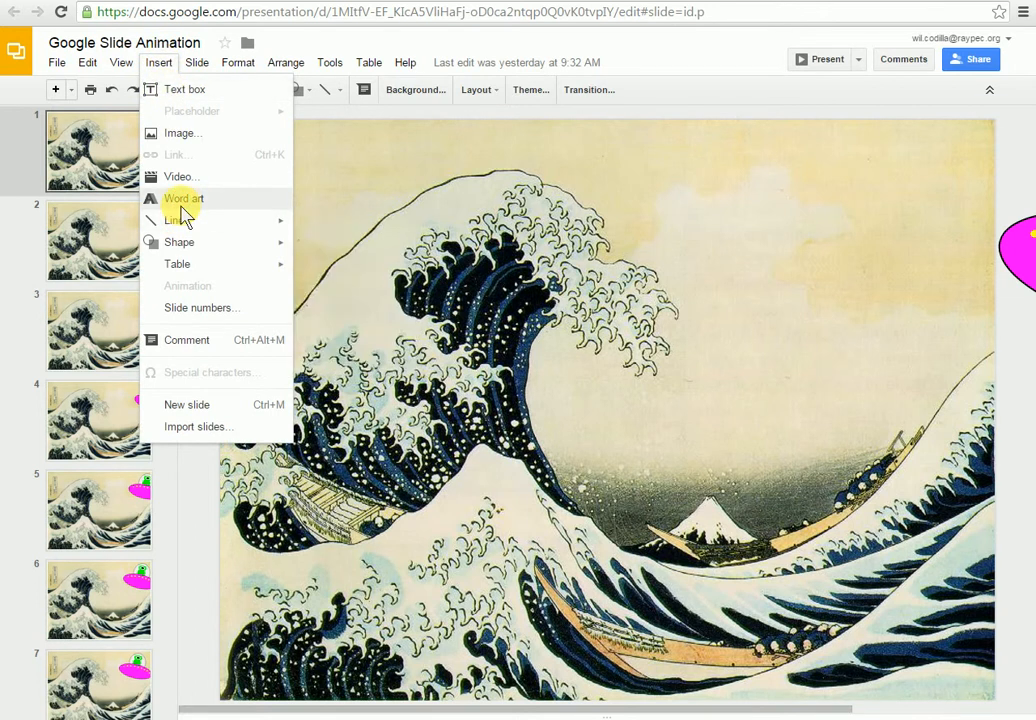
click(184, 198)
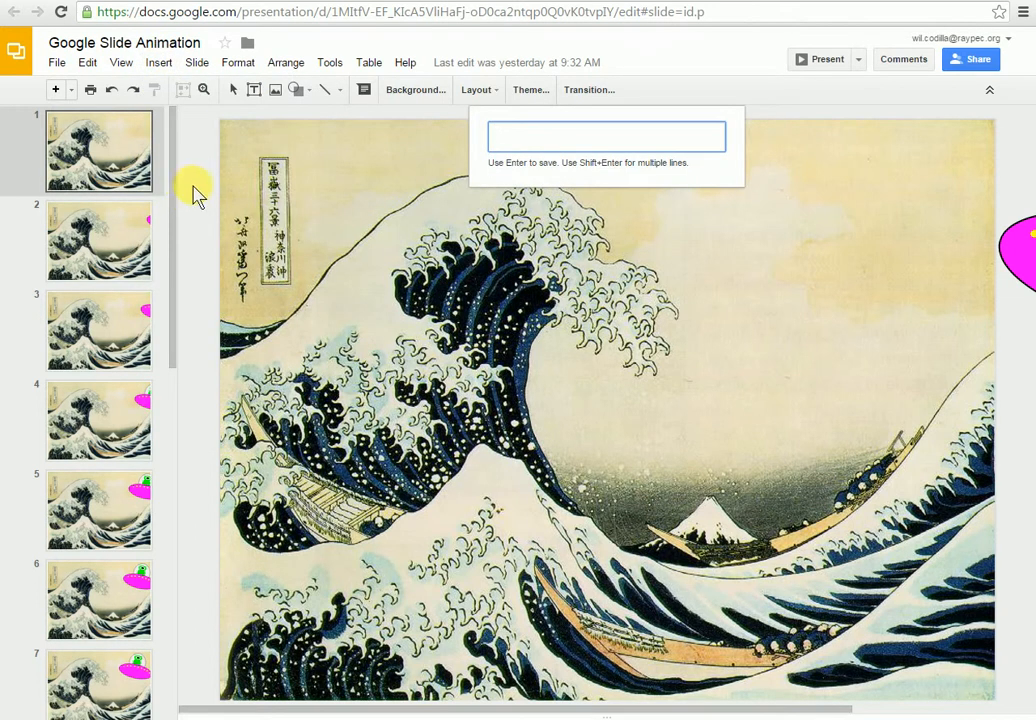
text(we come in peace)
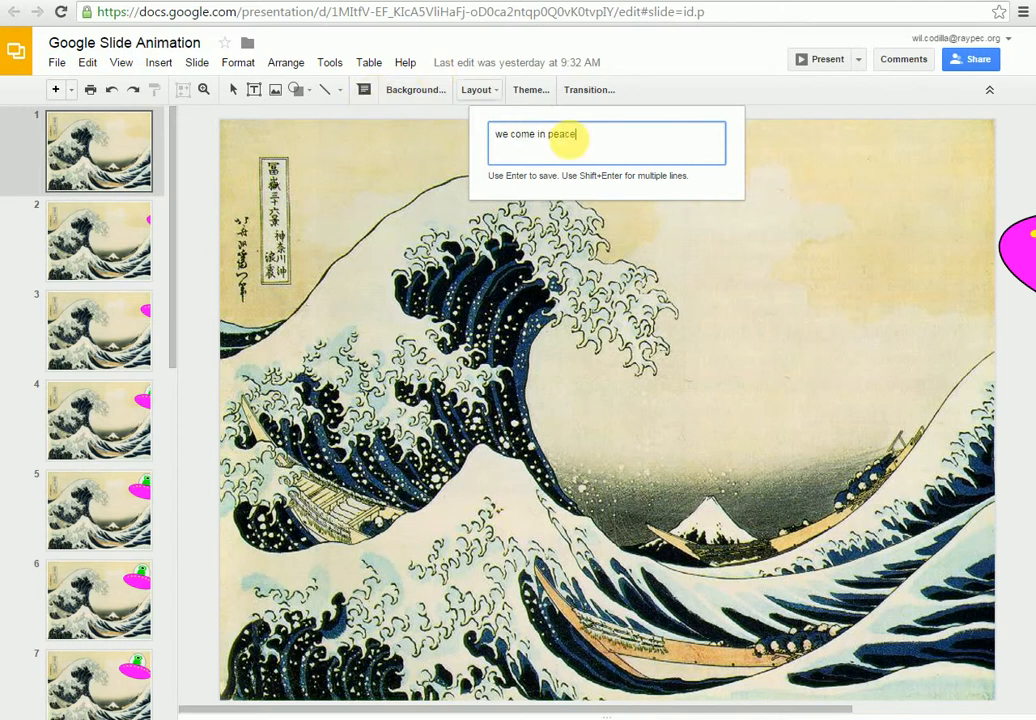
mouse_move(402, 160)
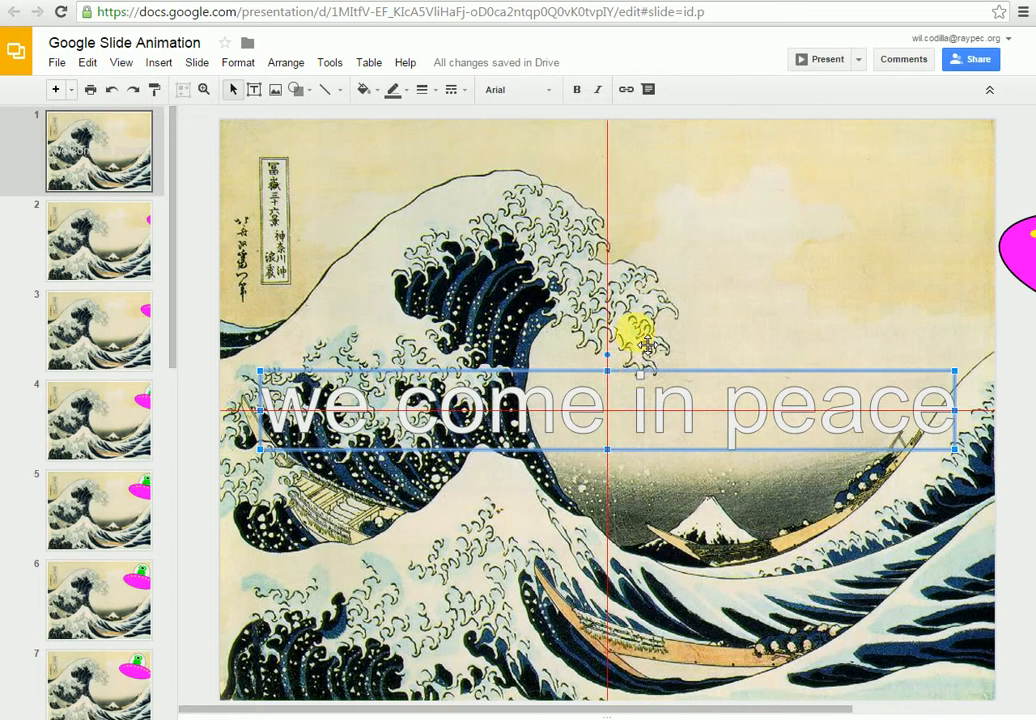
- Move the word art to the slide top and style it dark green, no outline, Impact font
drag(644, 330, 644, 166)
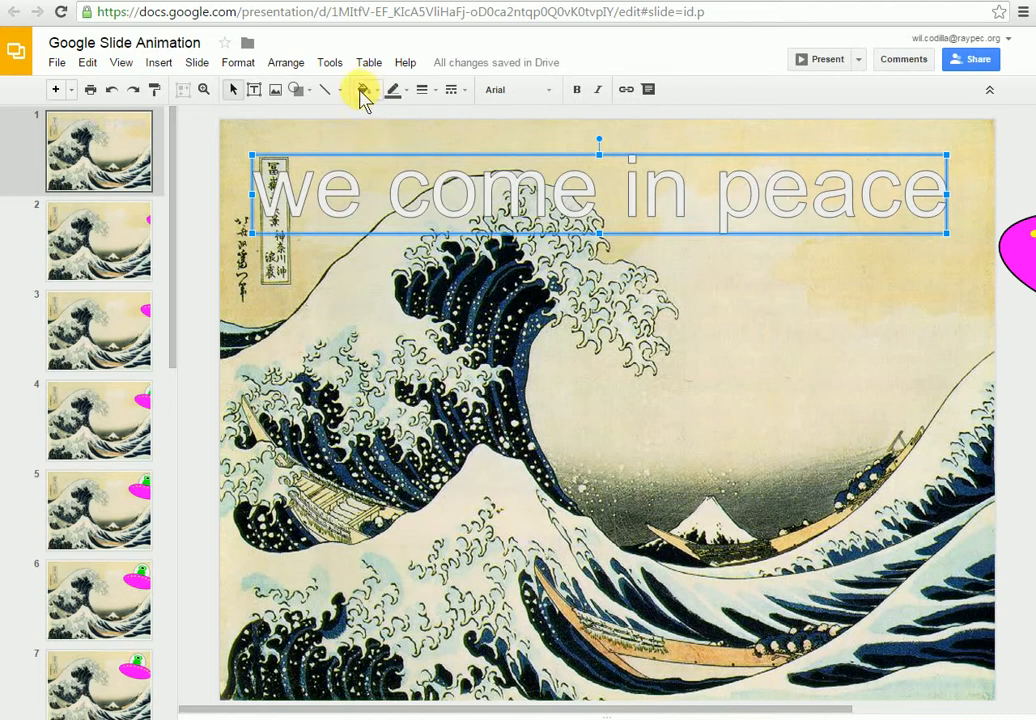
click(360, 90)
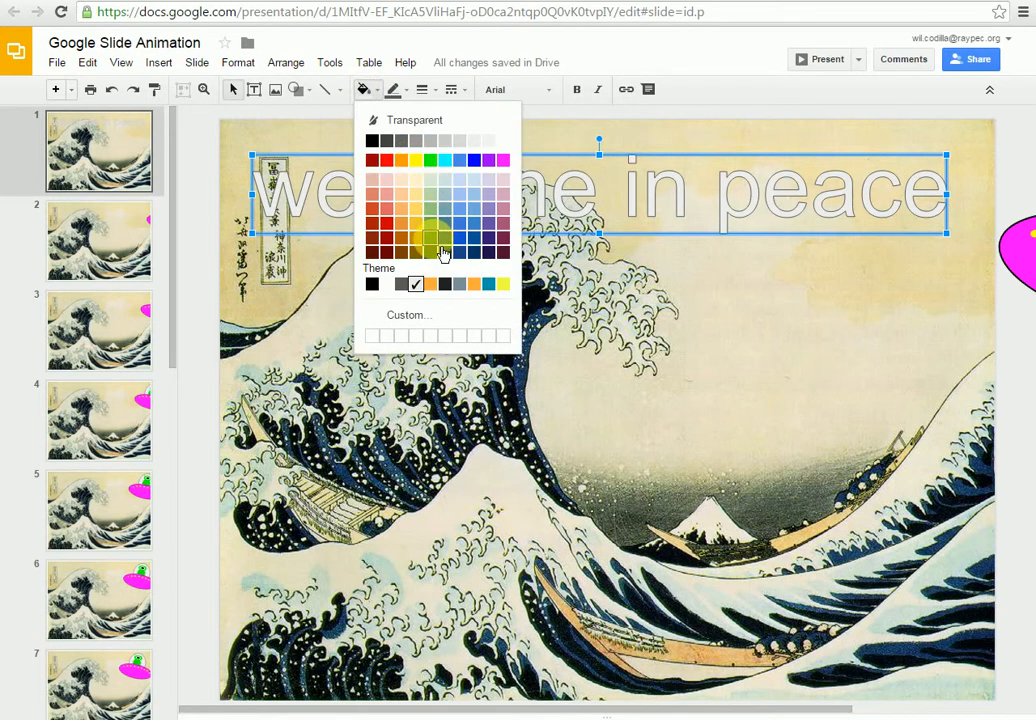
click(434, 236)
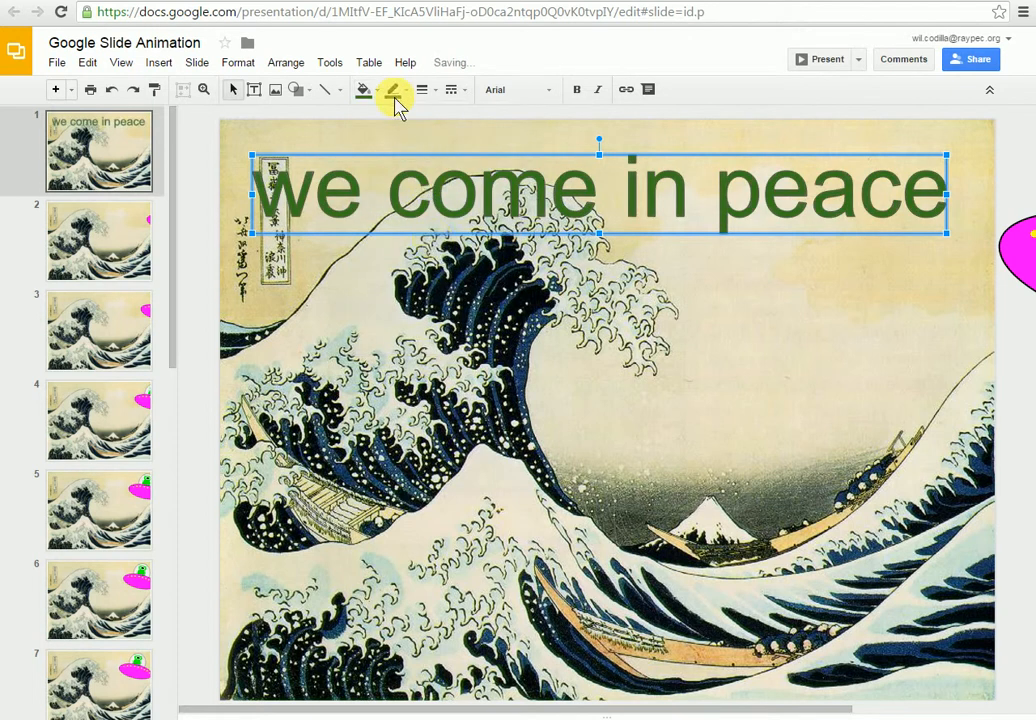
click(416, 88)
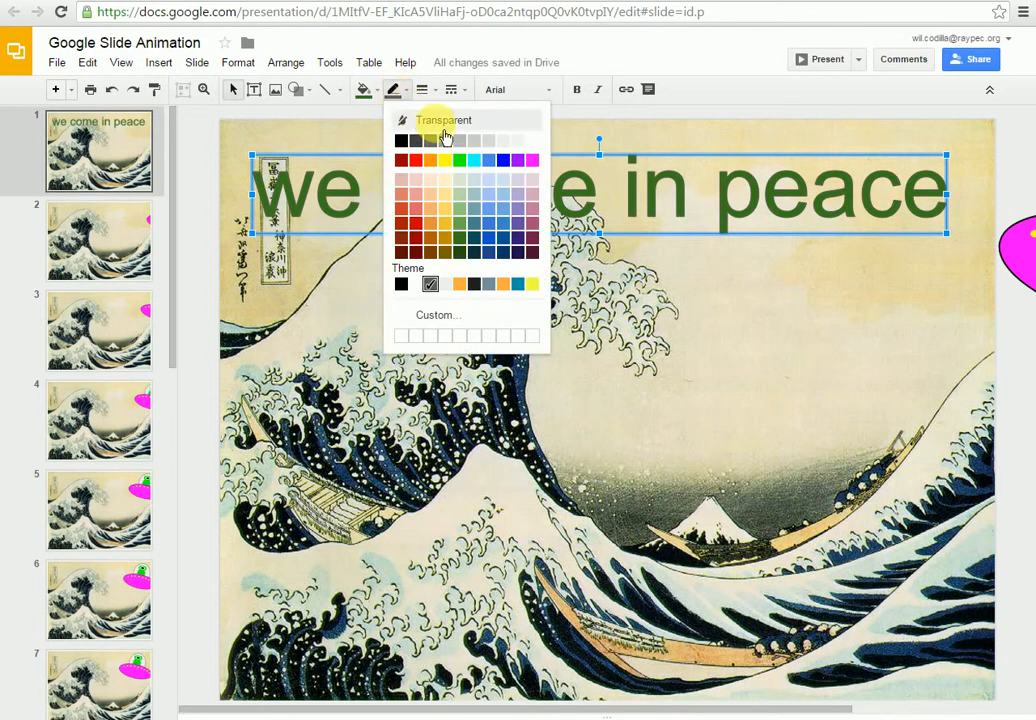
click(442, 128)
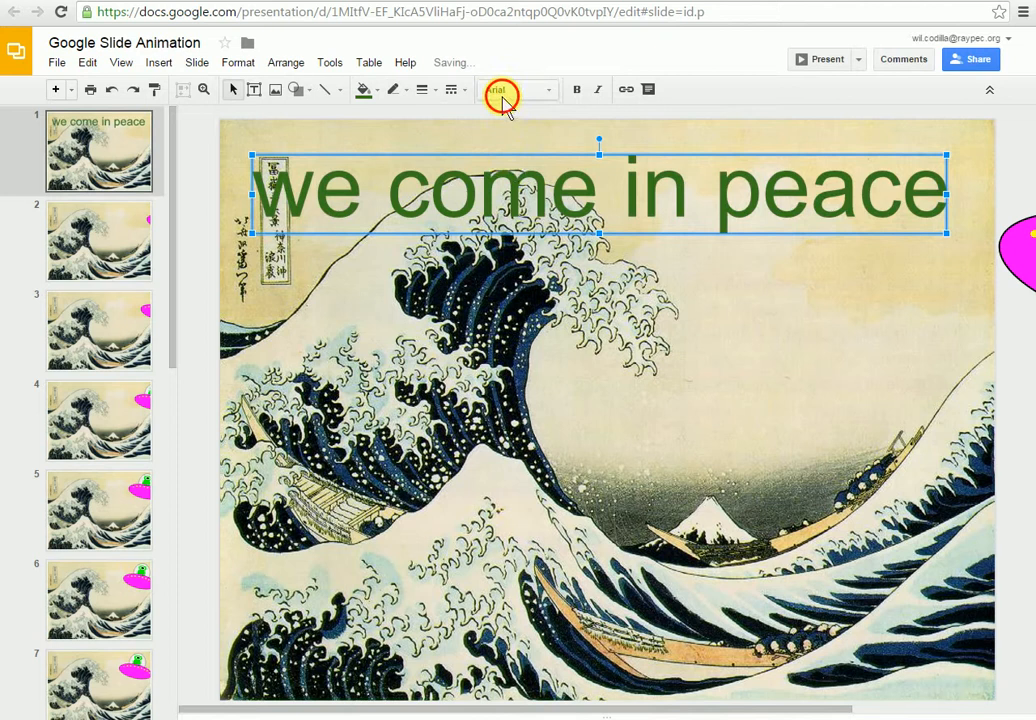
click(504, 90)
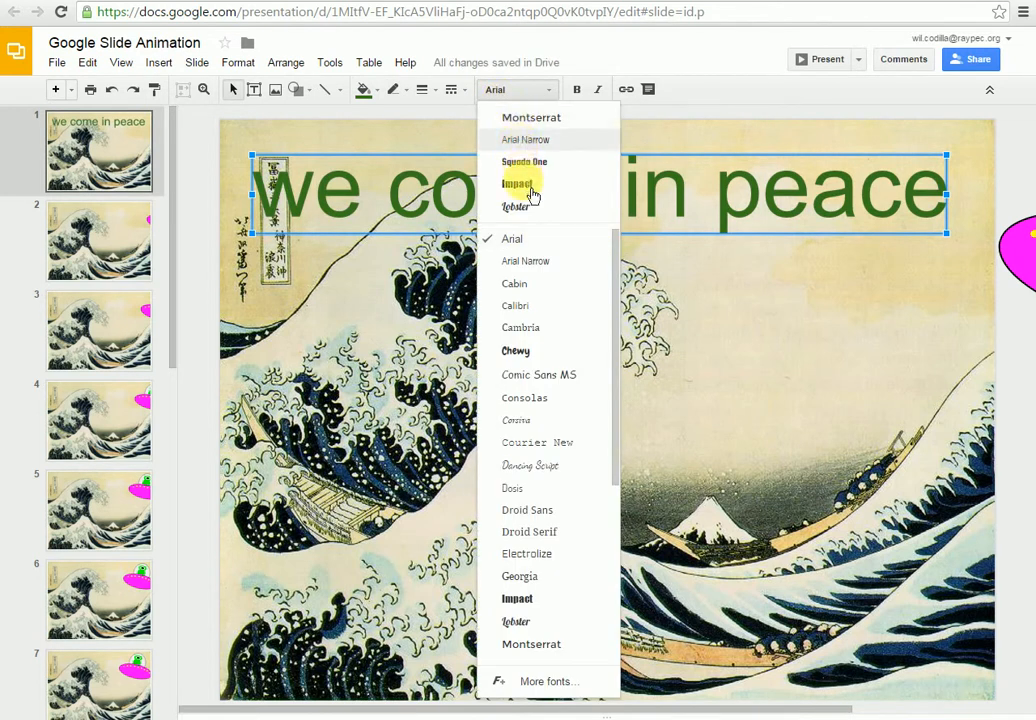
click(520, 184)
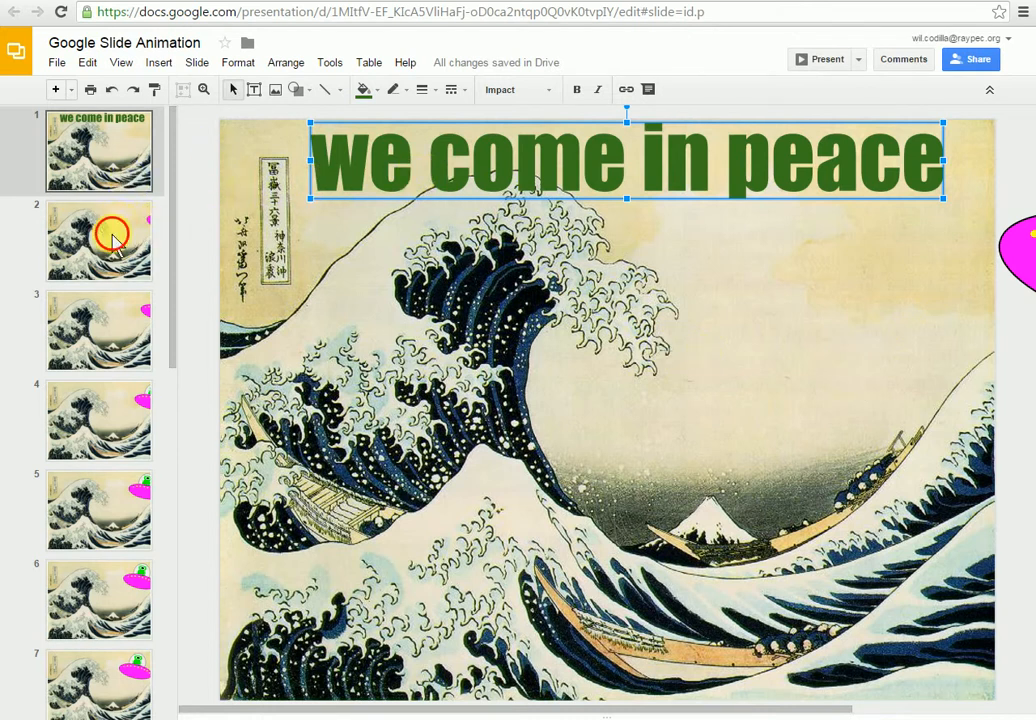
- Paste the word art onto slide 2, check slide 3, and select the slide 2 copy
click(110, 240)
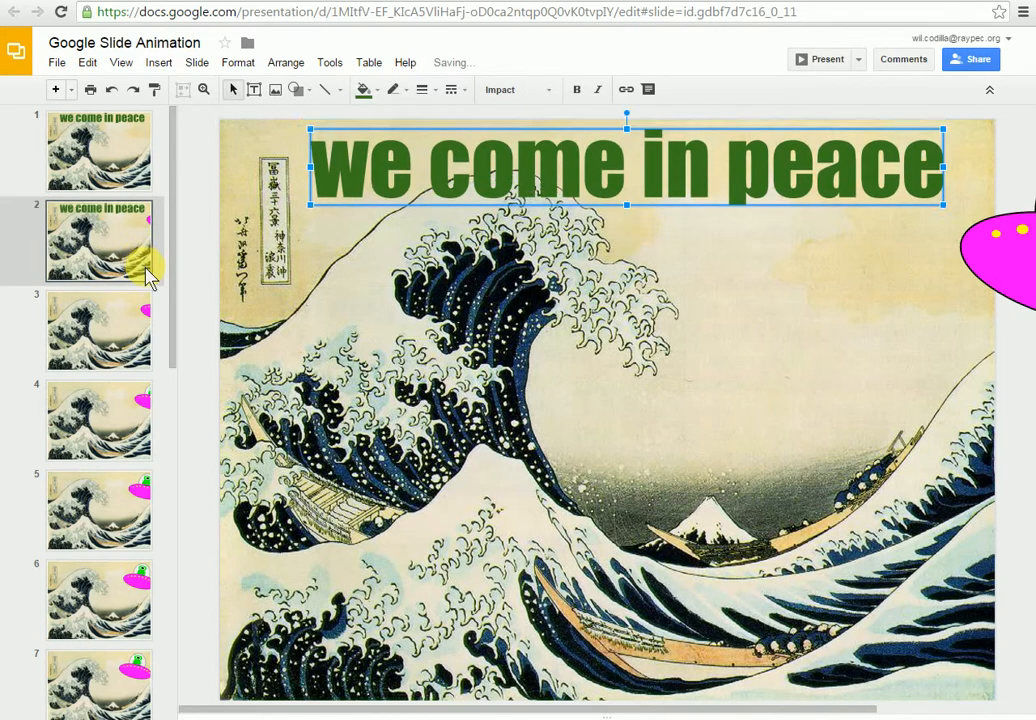
click(100, 330)
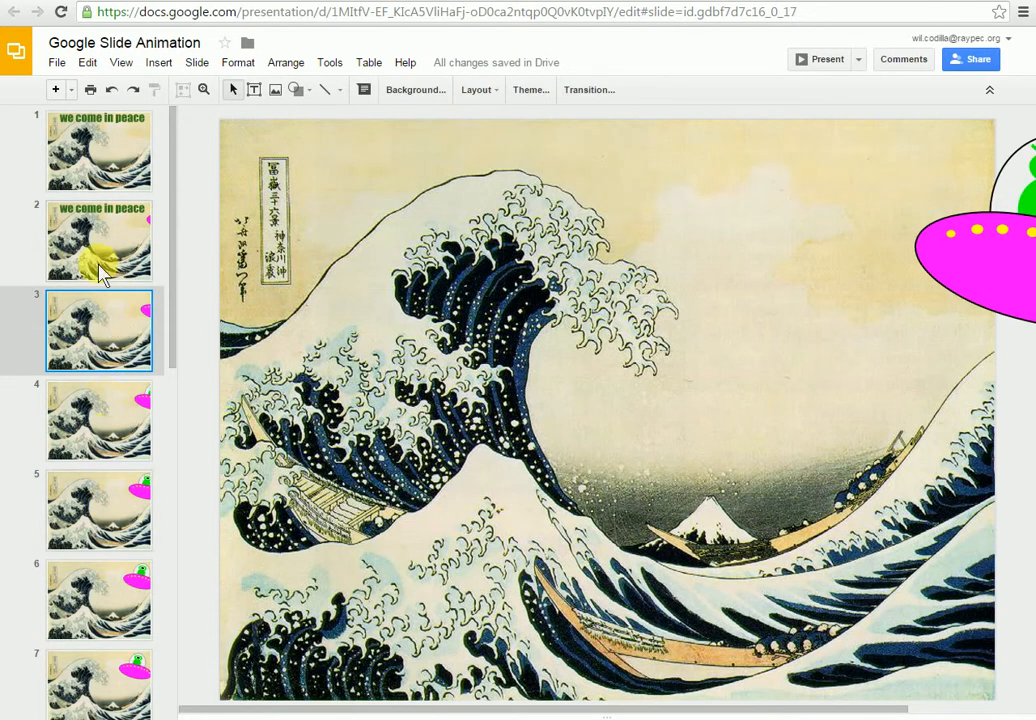
click(98, 240)
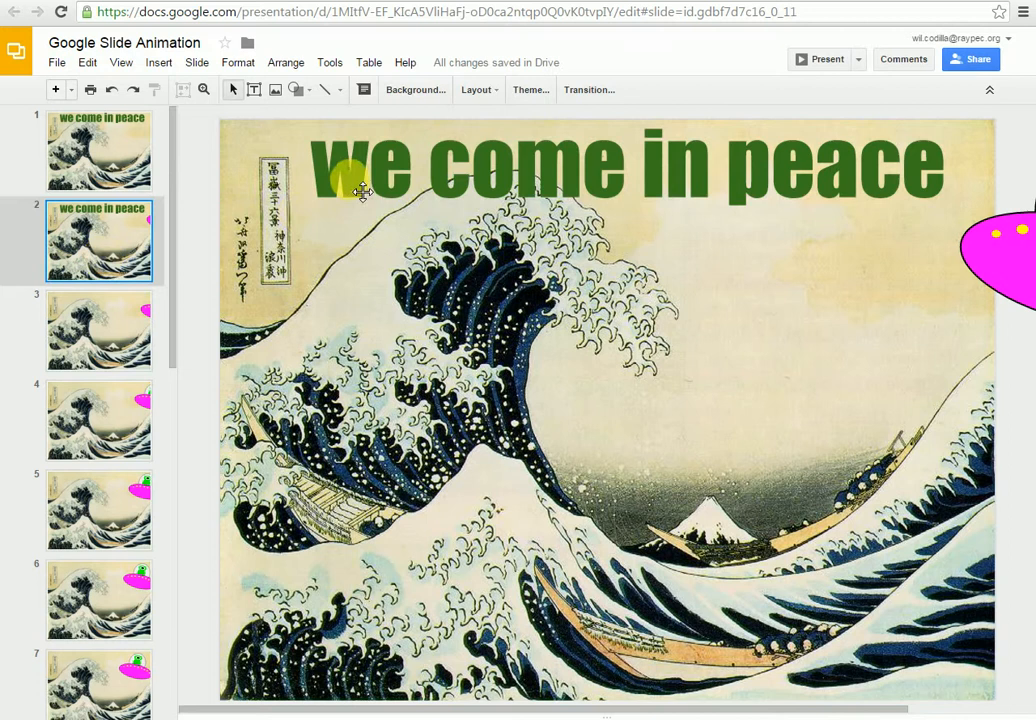
click(358, 190)
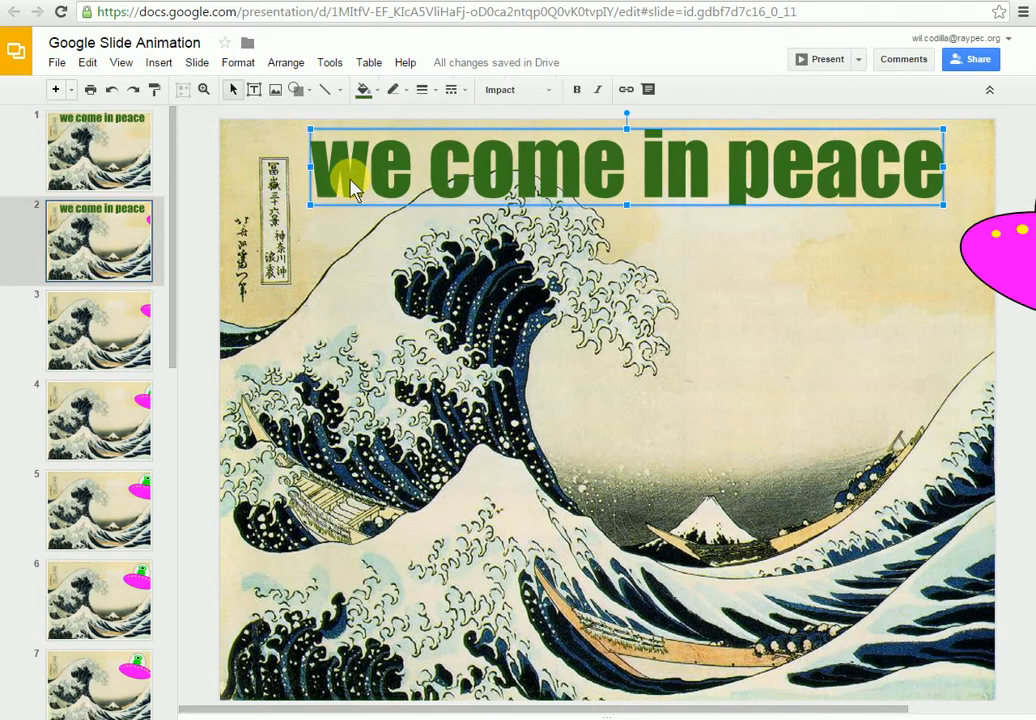
click(366, 90)
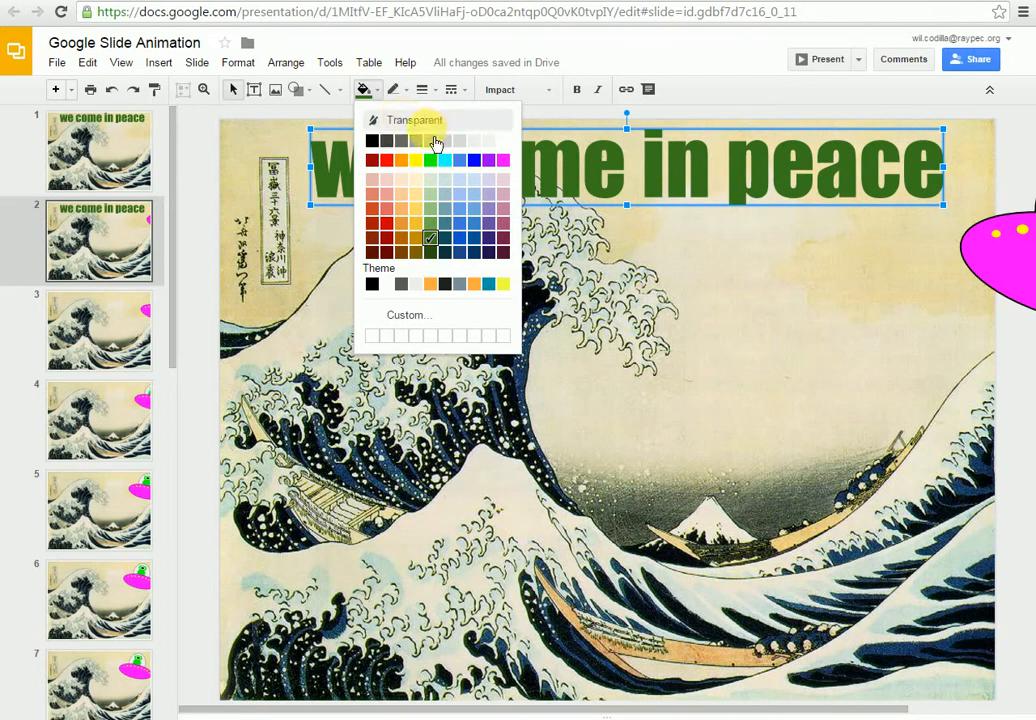
mouse_move(408, 316)
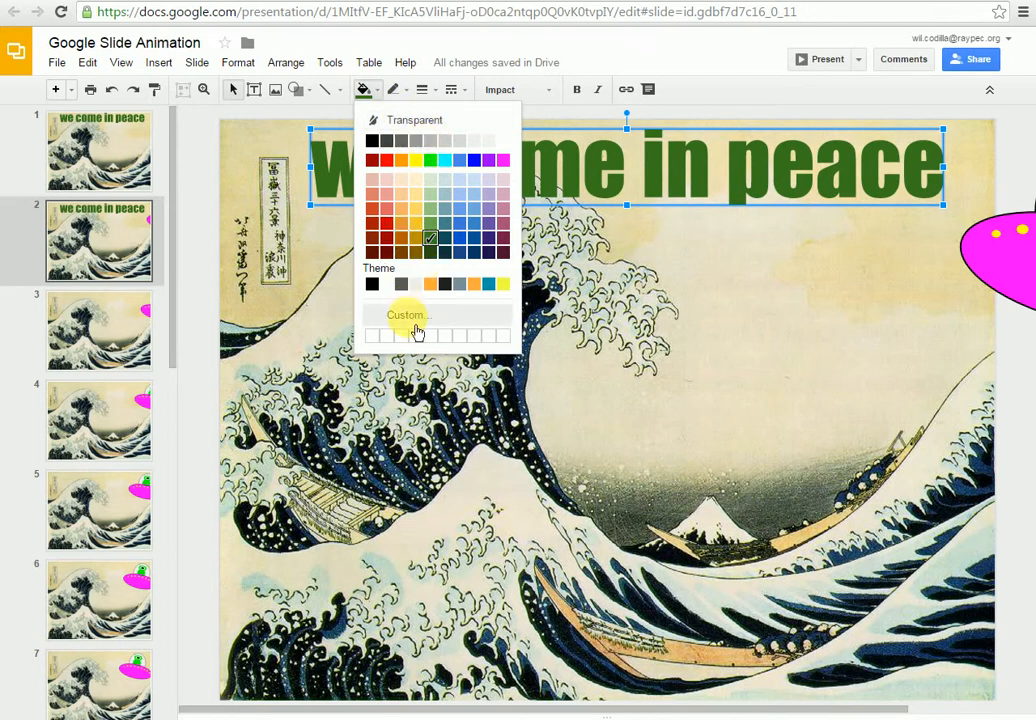
- Give slide 2's word art a slightly transparent green fill via the custom colour slider
click(408, 316)
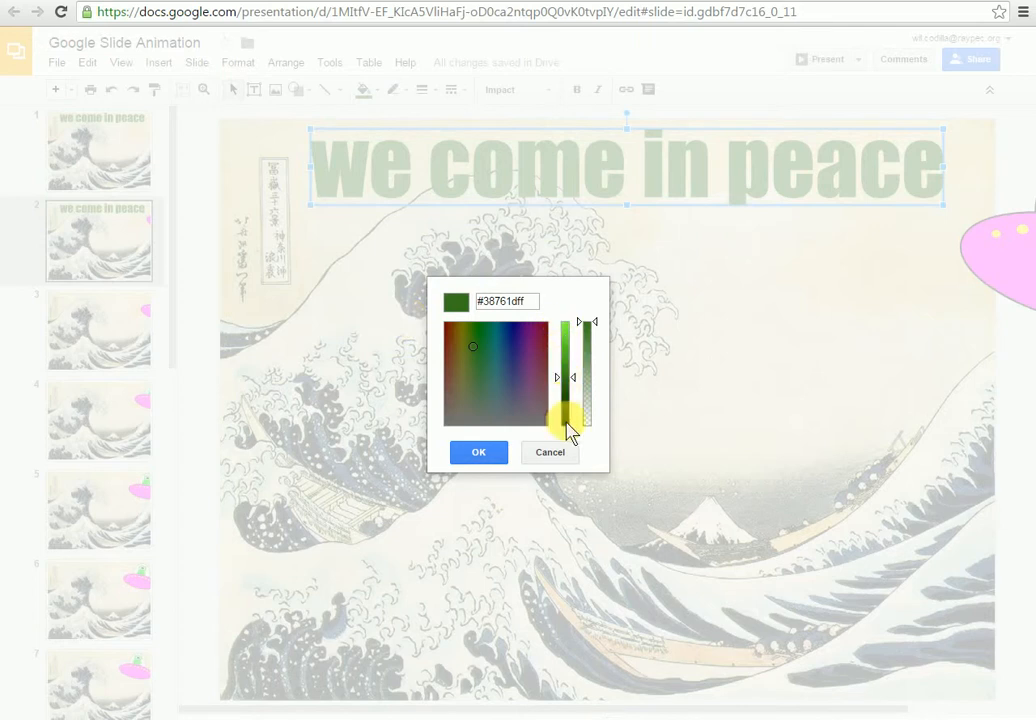
drag(568, 424, 590, 322)
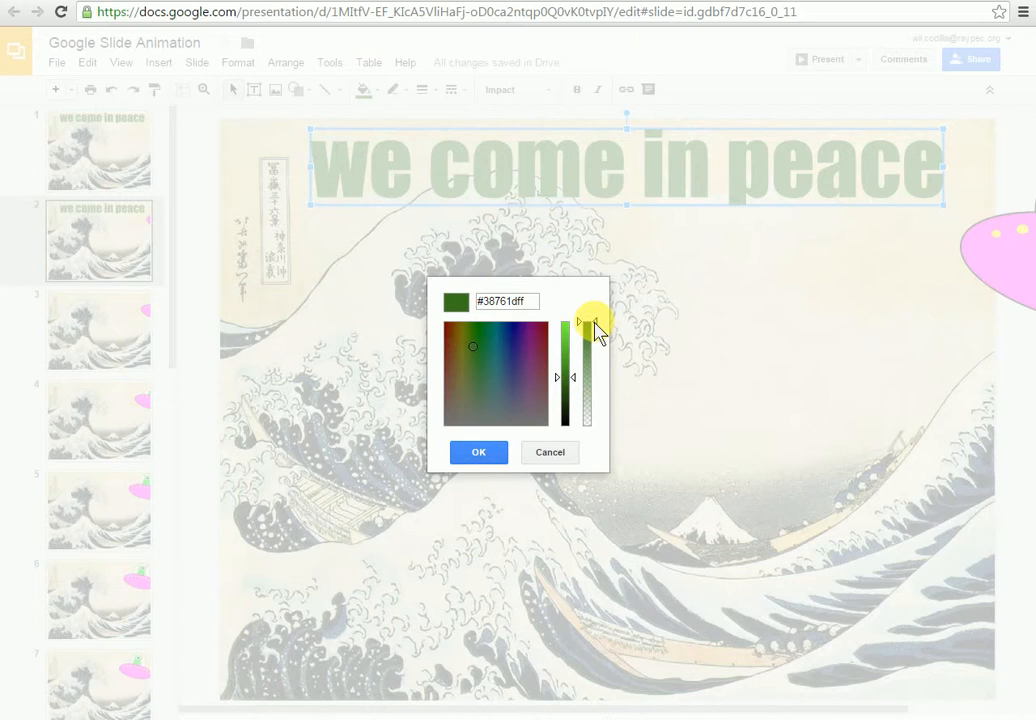
drag(588, 324, 588, 344)
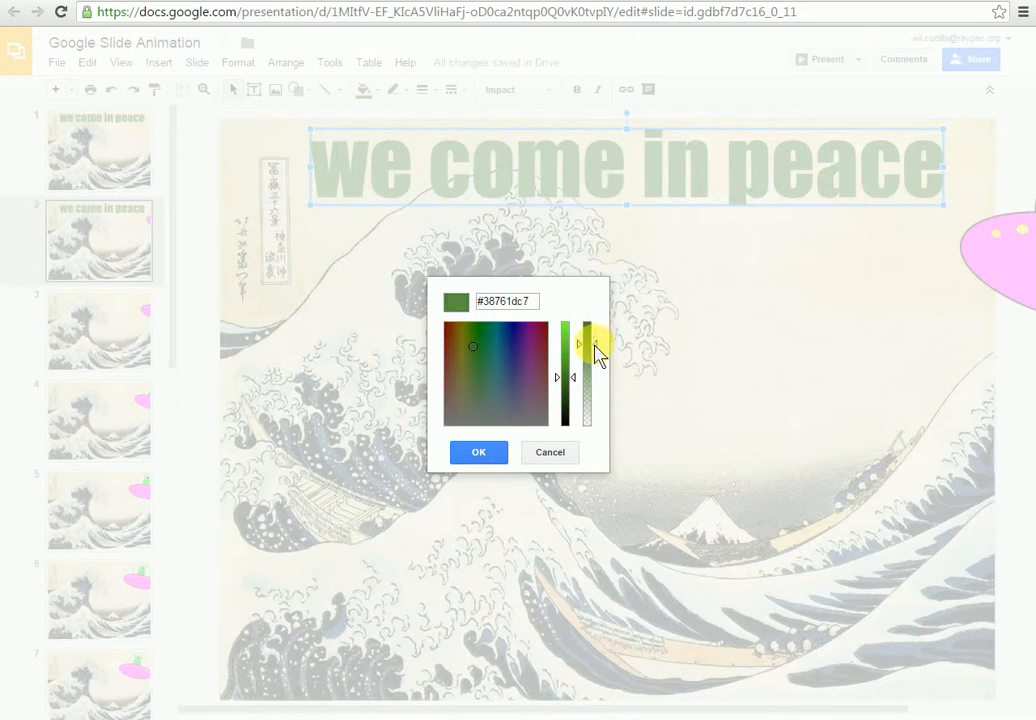
click(478, 452)
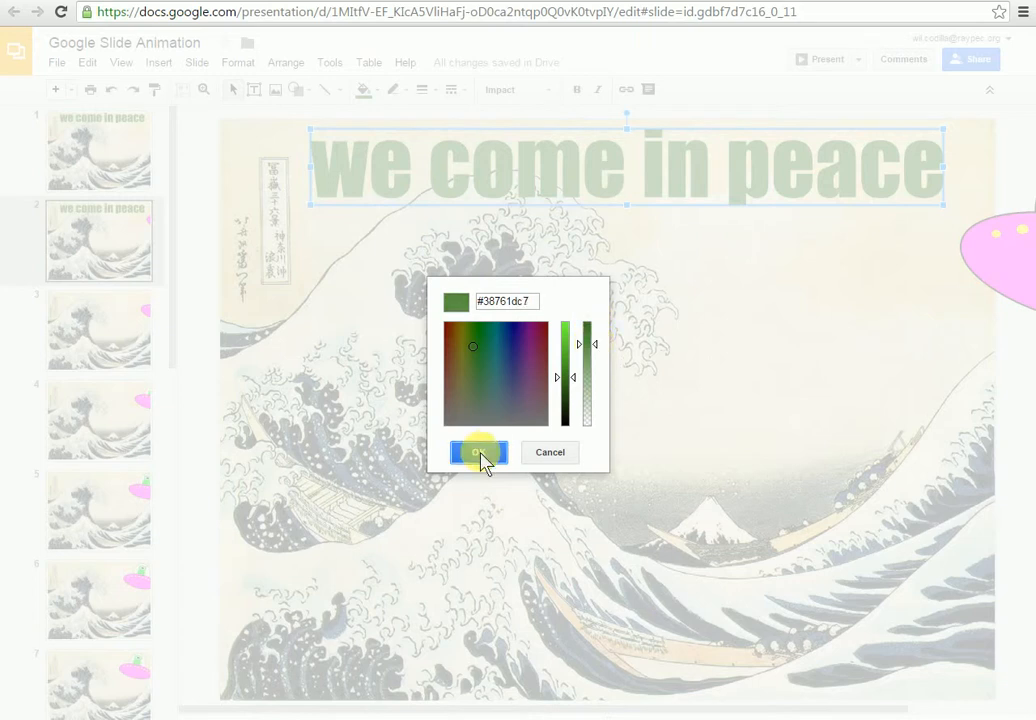
click(478, 452)
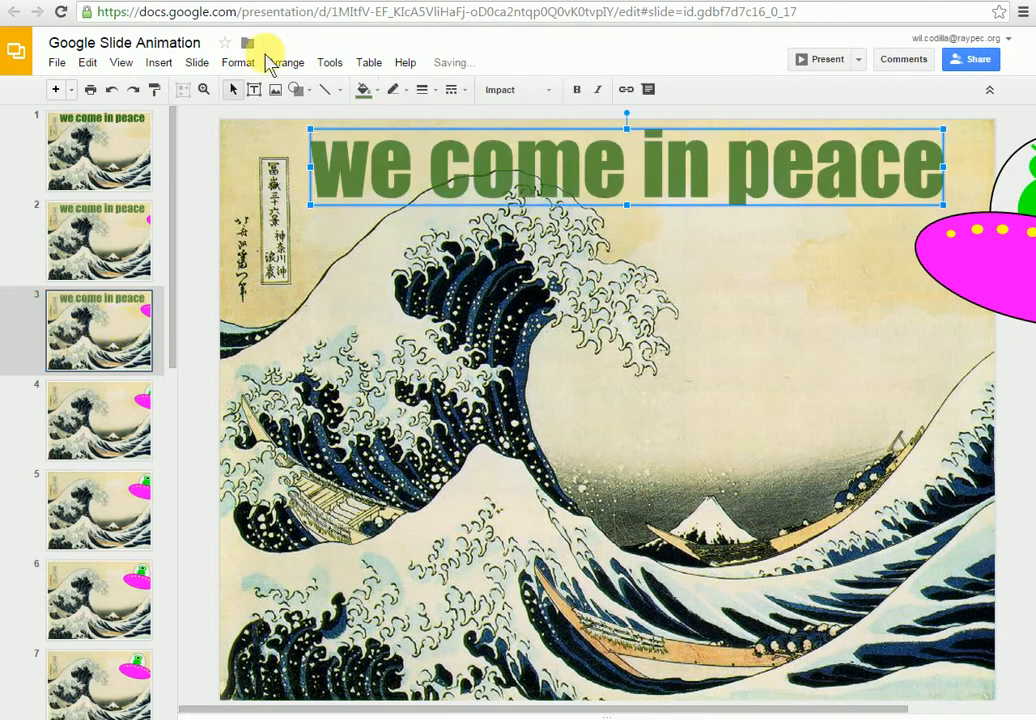
- Lower the custom colour transparency further so slide 3's lettering is fainter than slide 2's
click(364, 90)
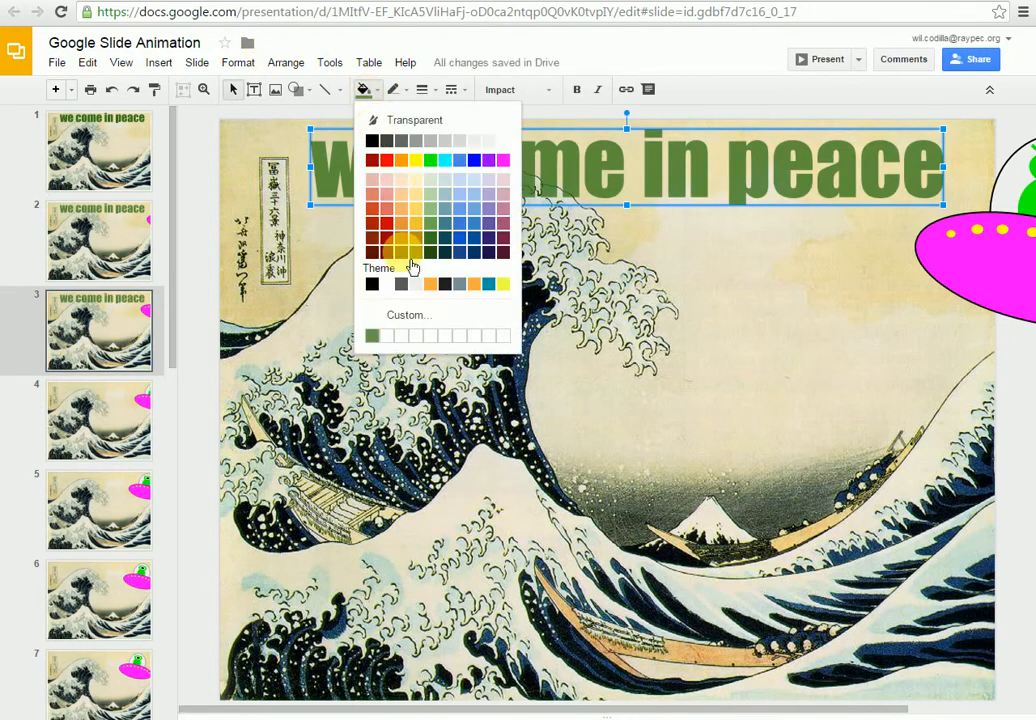
click(408, 314)
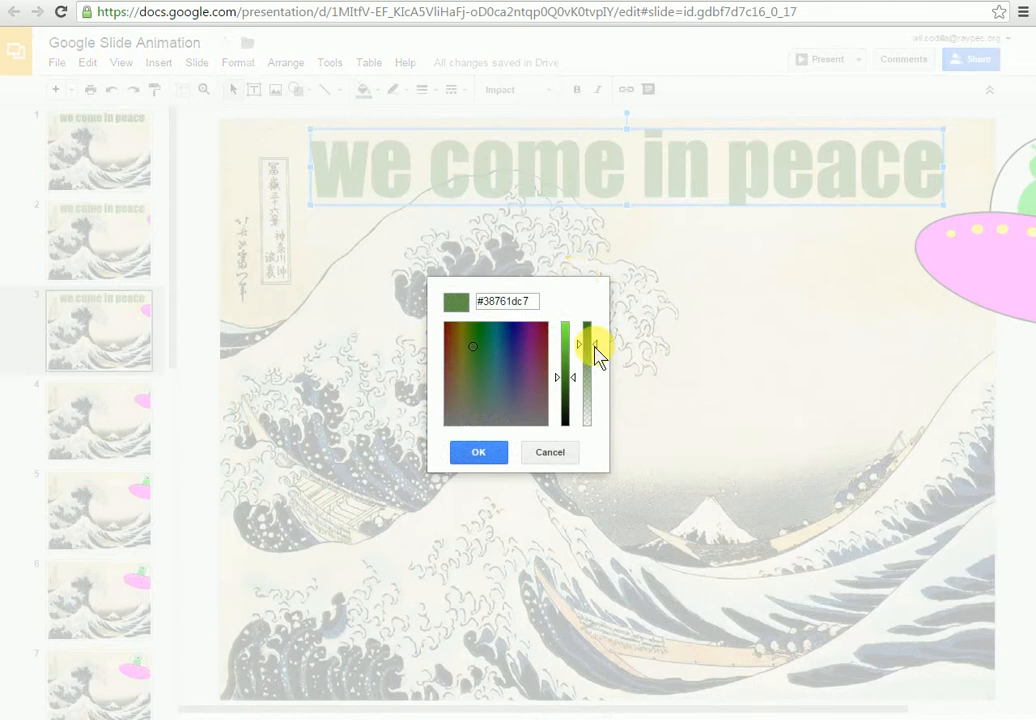
drag(596, 350, 596, 378)
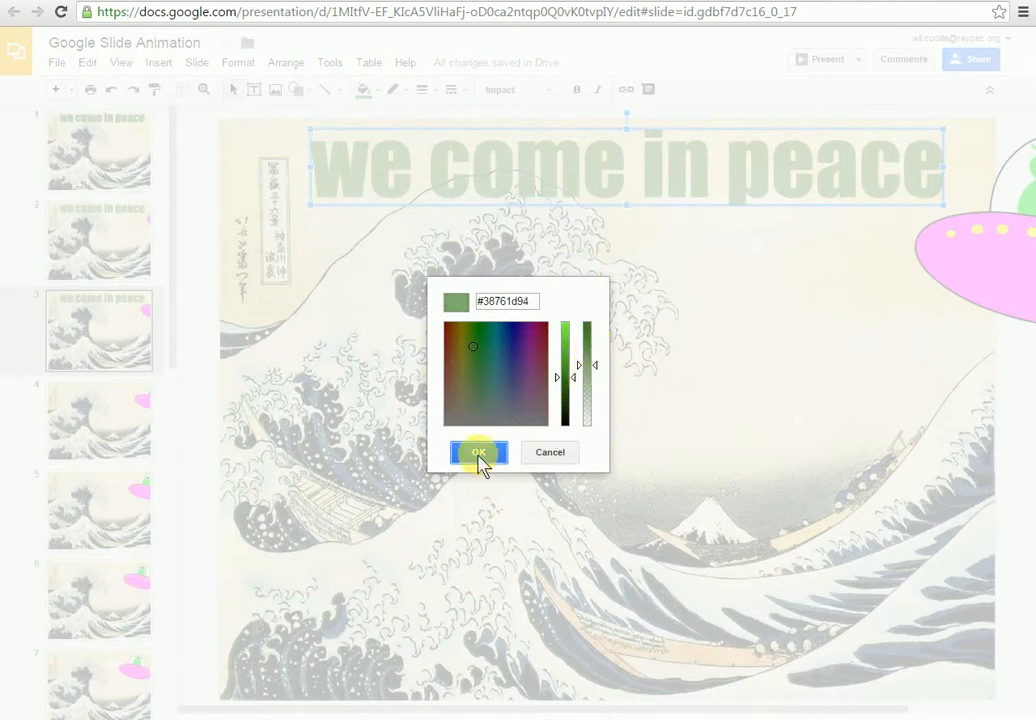
click(480, 452)
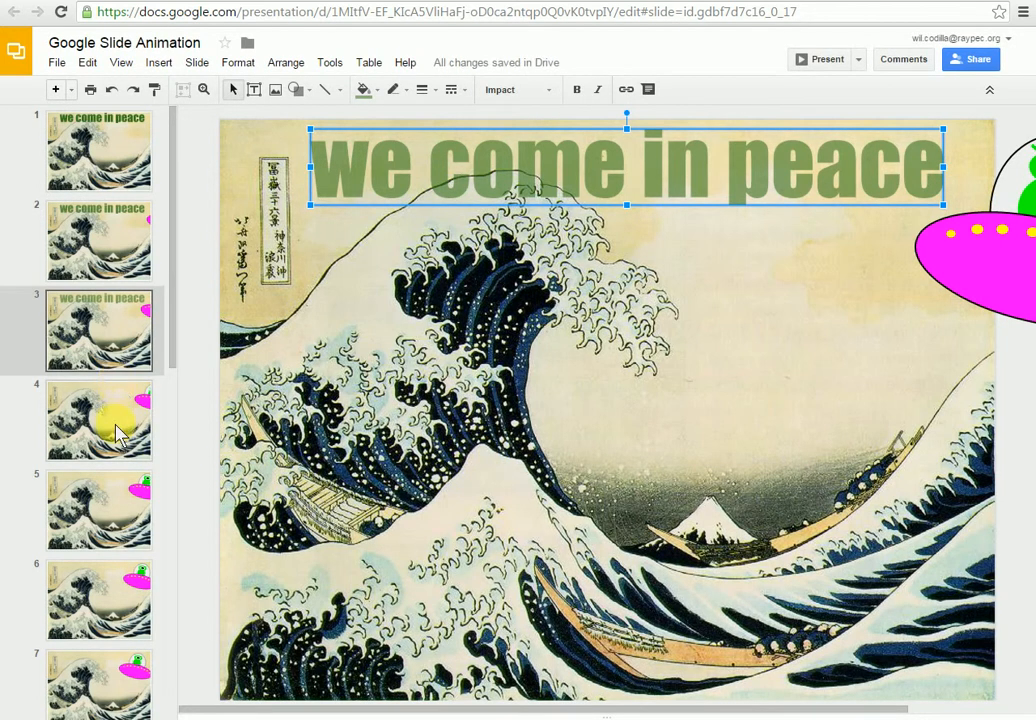
- Make slide 4's lettering nearly see-through, then return to slide 1
click(100, 422)
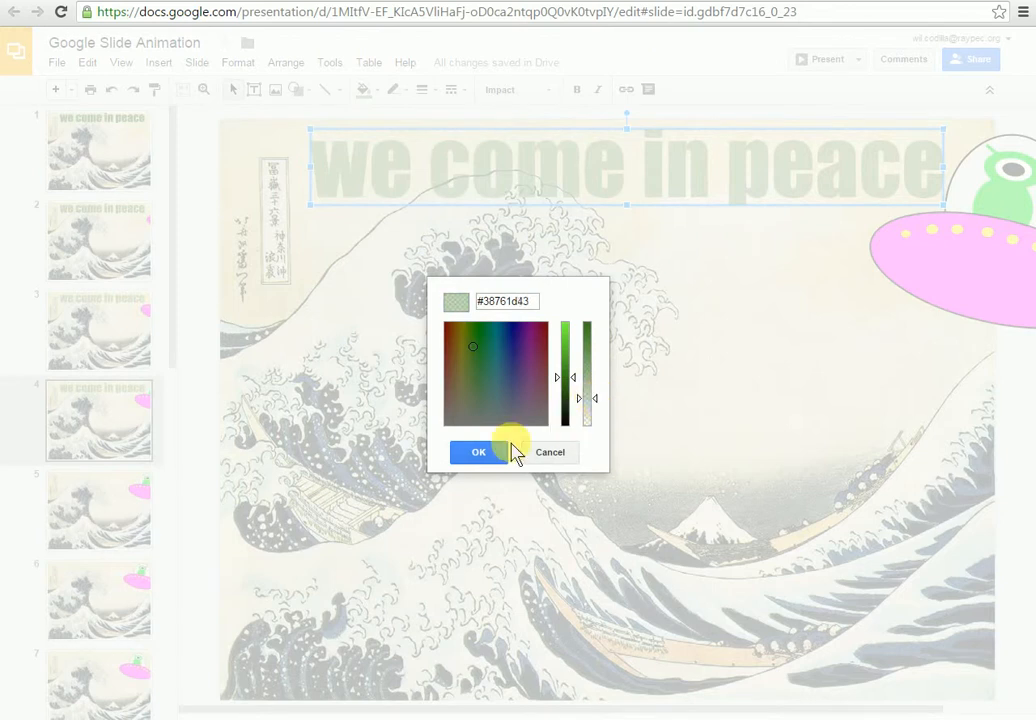
click(478, 452)
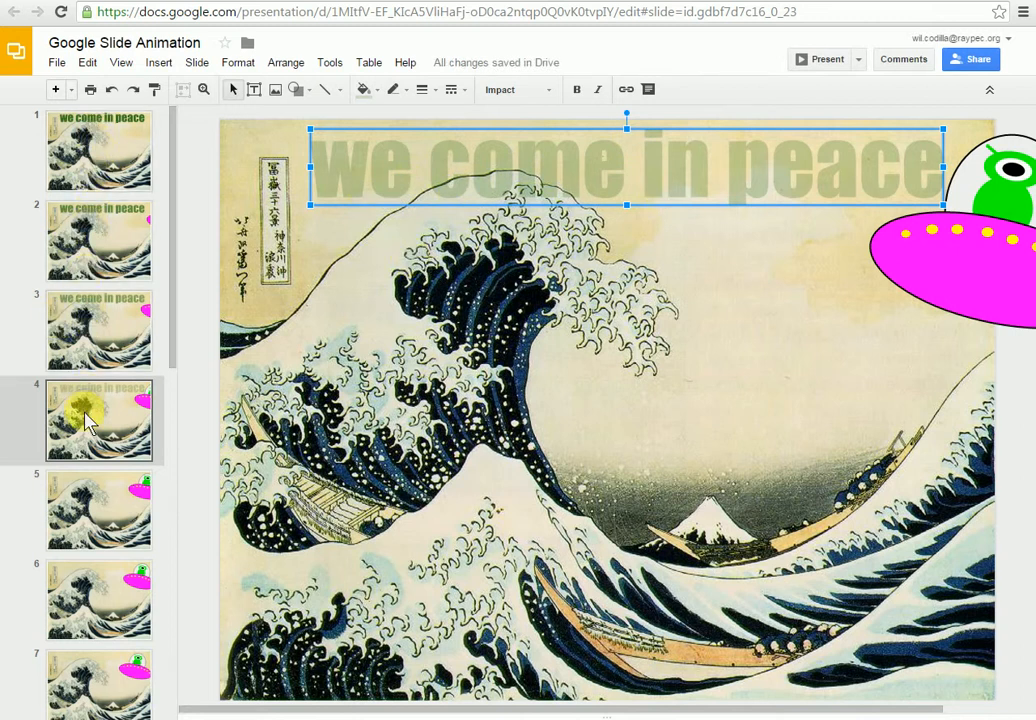
click(98, 150)
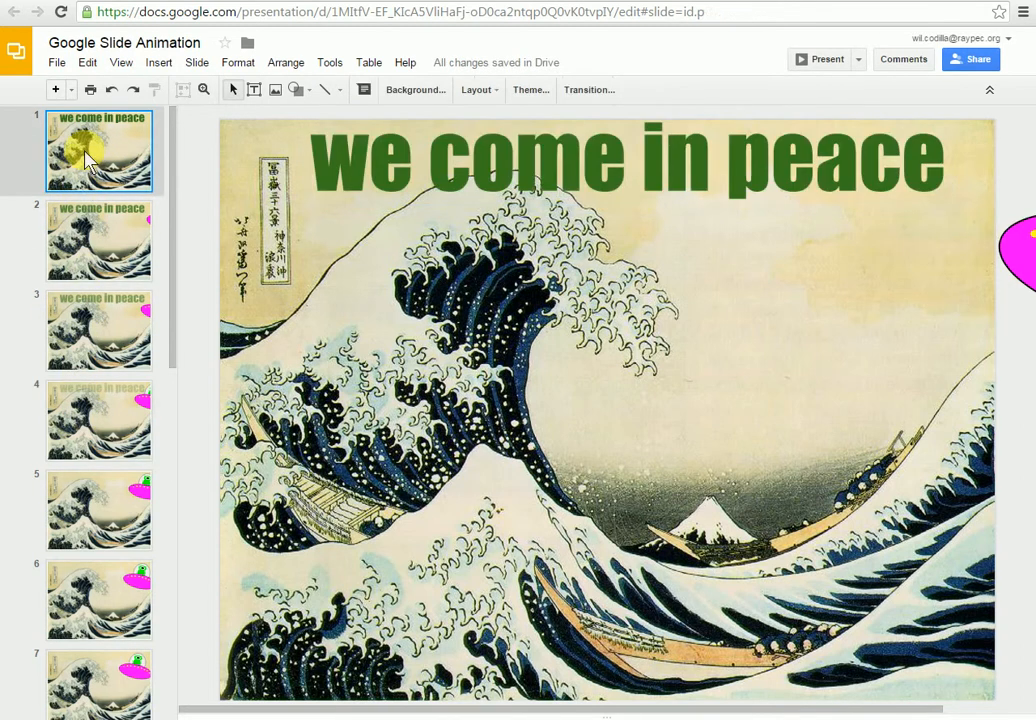
click(98, 510)
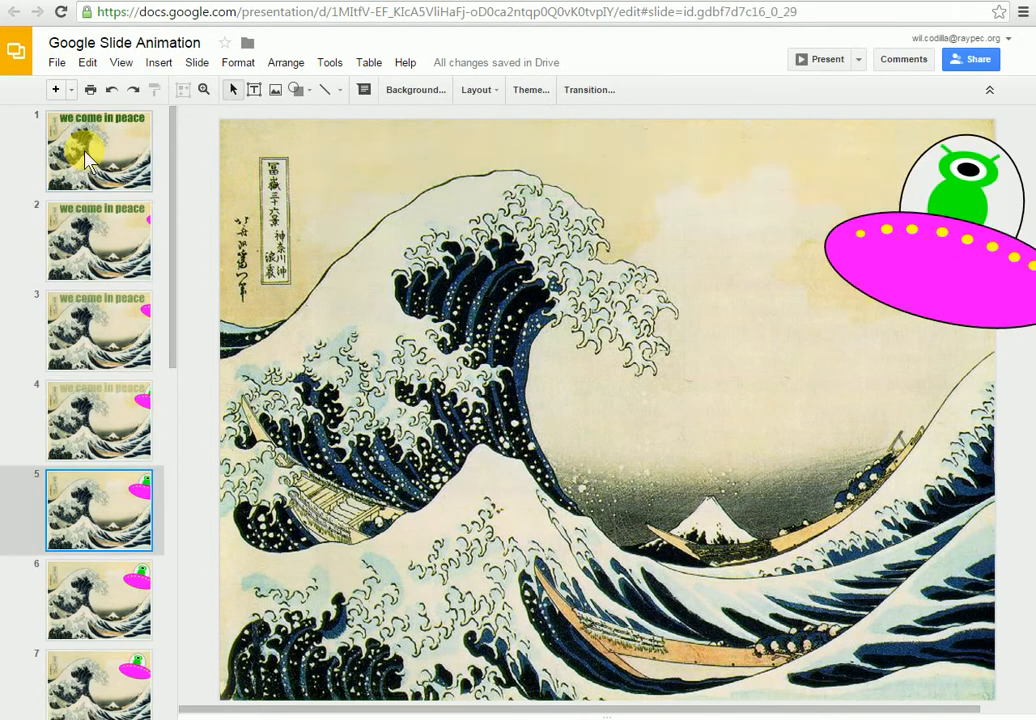
click(100, 658)
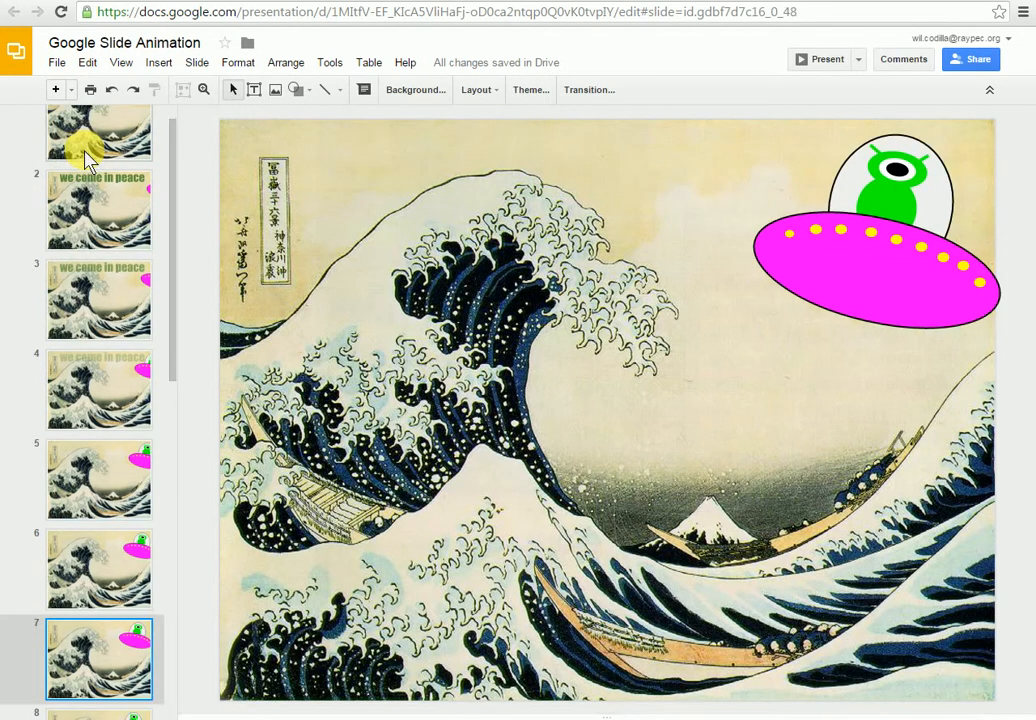
click(90, 144)
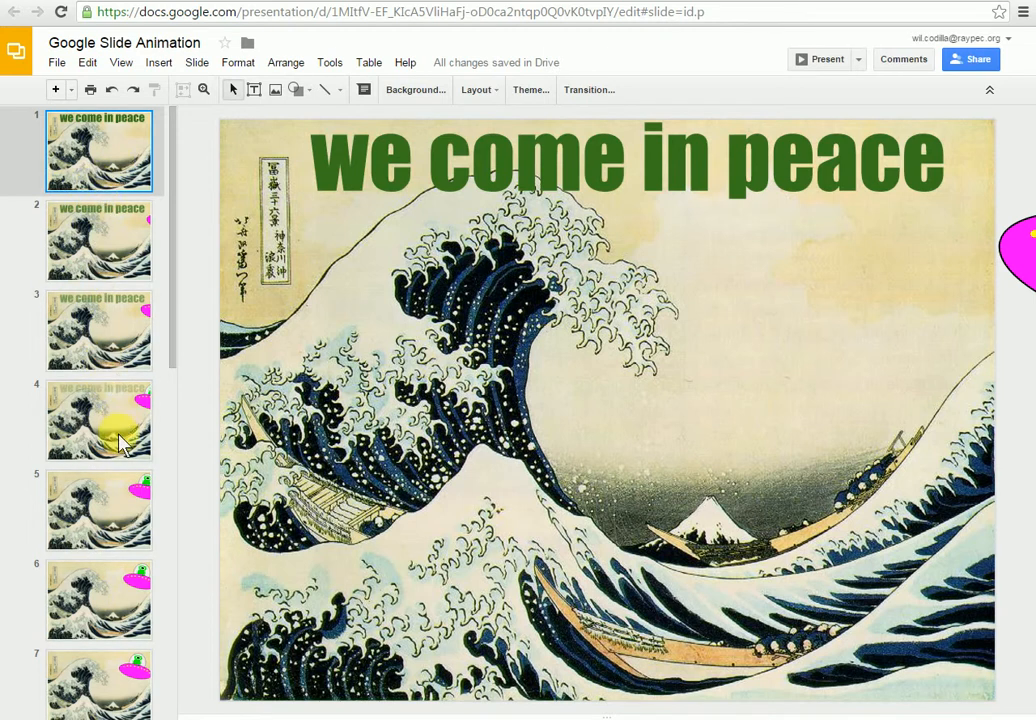
drag(120, 420, 450, 250)
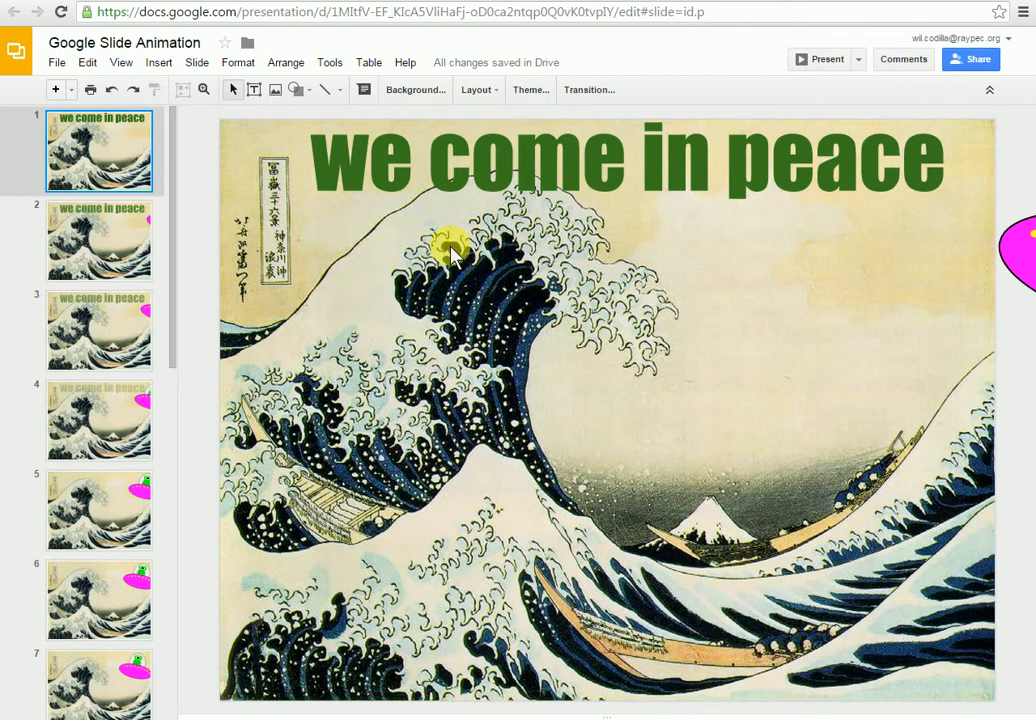